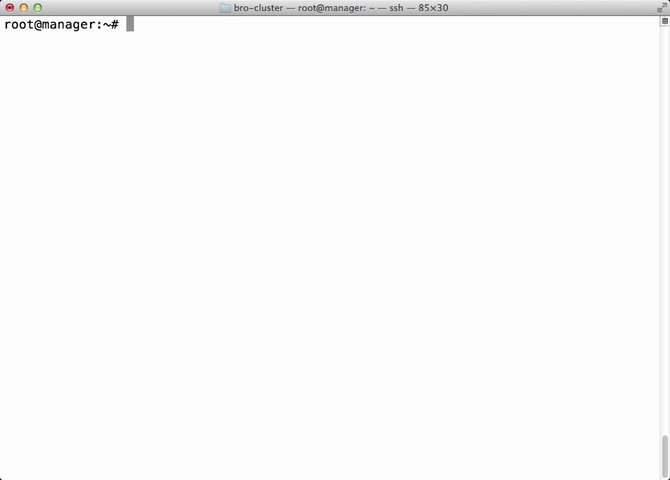
Launch broctl as root and run check in the BroControl 1.3 shell
type("broctl")
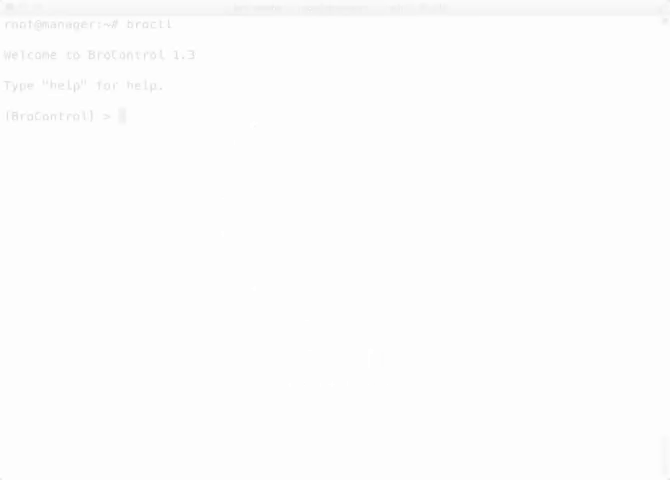
type("check")
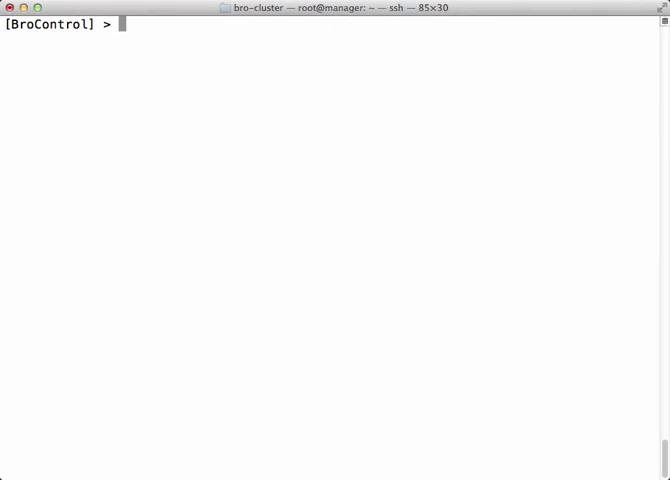
Run install to push policies and the generated cluster, network and broctl configs to nodes
type("install")
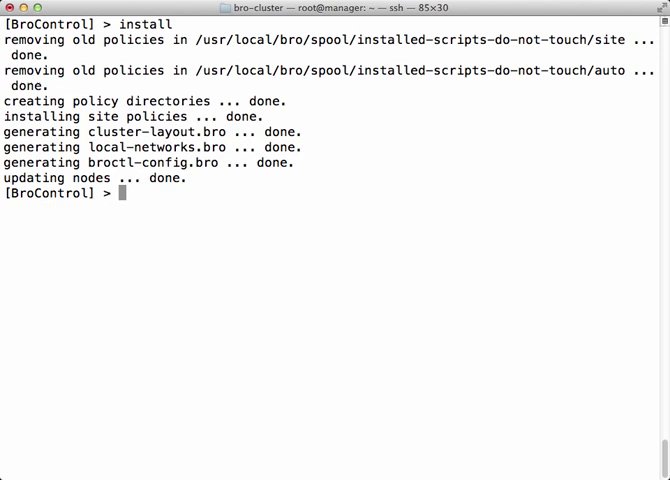
type("s")
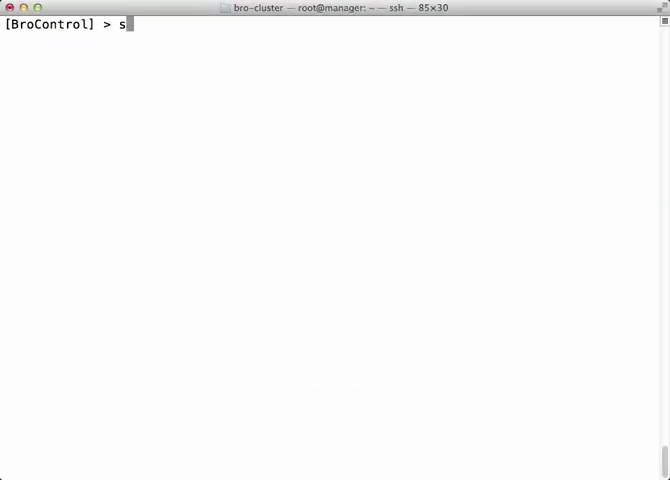
Run start, then status showing manager, proxy-1, worker-1 and worker-2 running
type("tart")
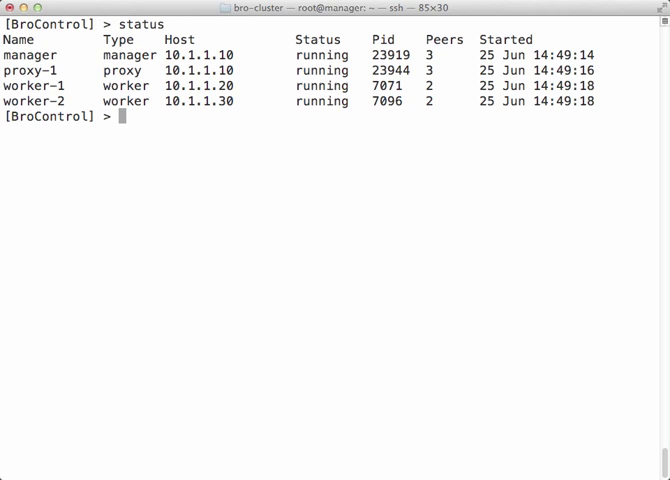
type("rest")
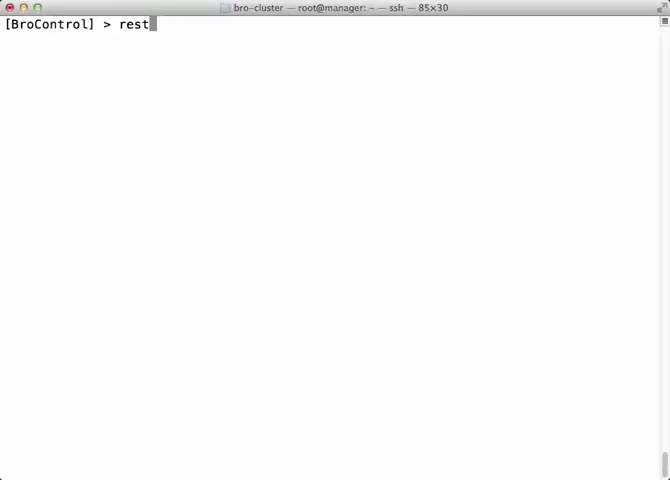
Run restart --clean on the cluster, then stop worker-1, worker-2, proxy-1 and manager
type("art --cl")
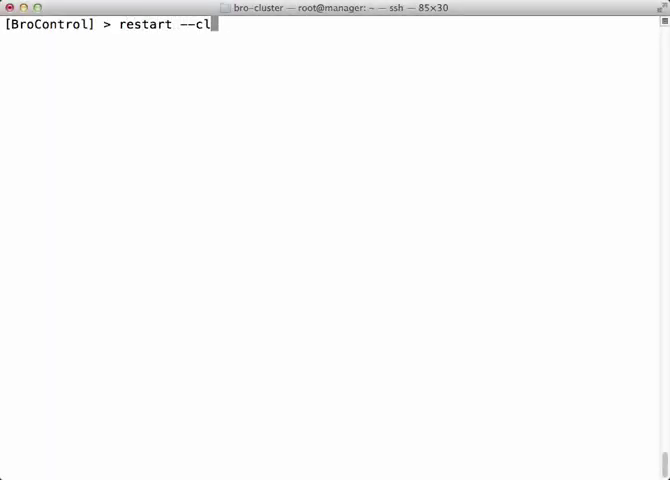
key("Return")
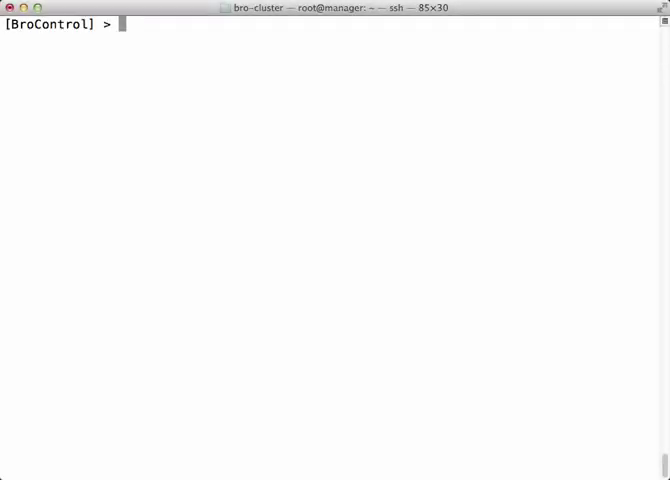
type("stop")
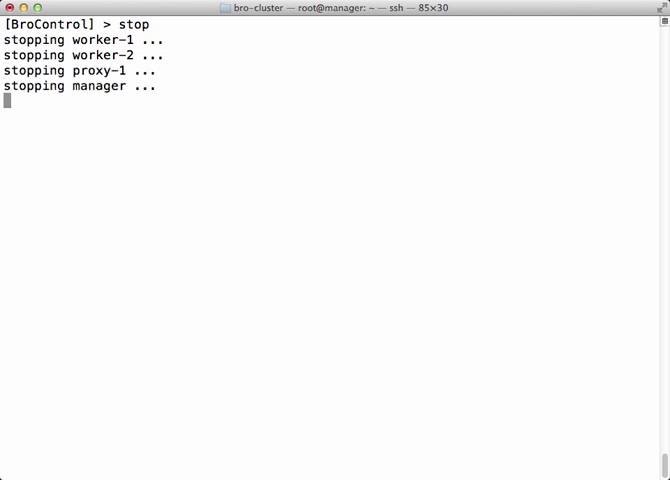
key("Return")
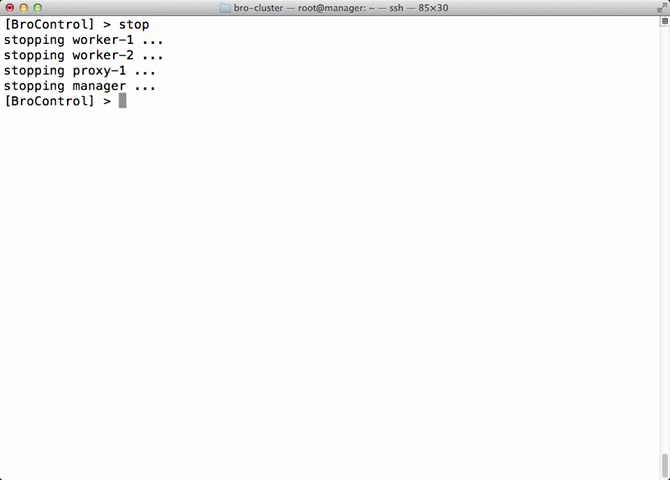
type("to")
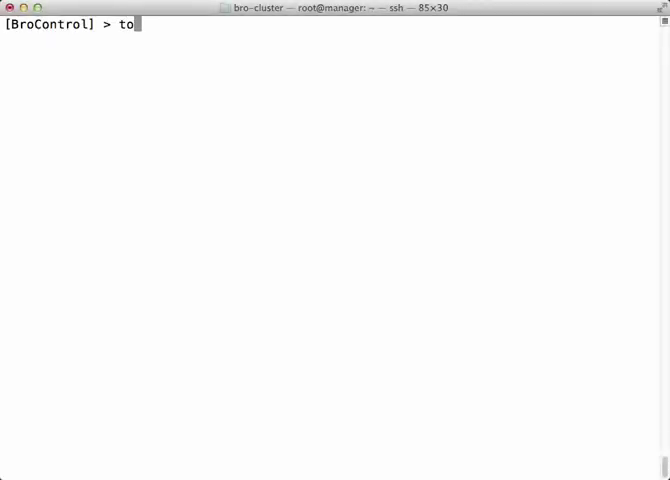
Run top, df, exec uptime and netstats showing zero drops, then exit BroControl
key("Return")
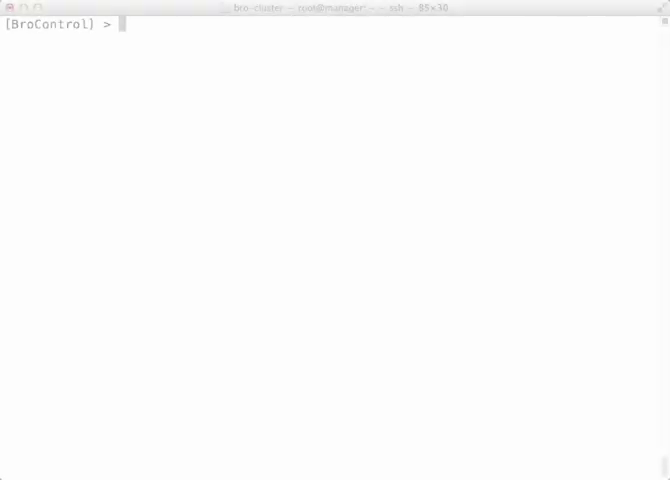
type("df")
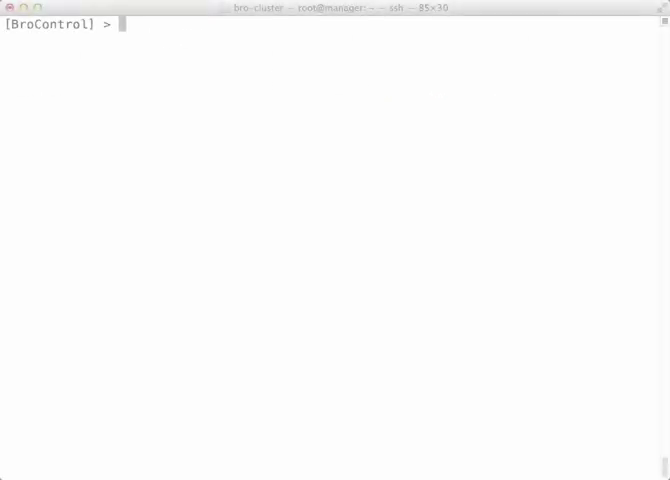
type("exec uptime")
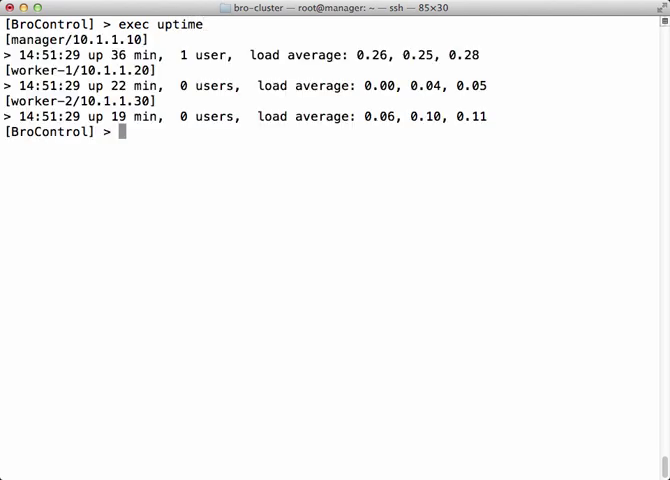
type("netstats")
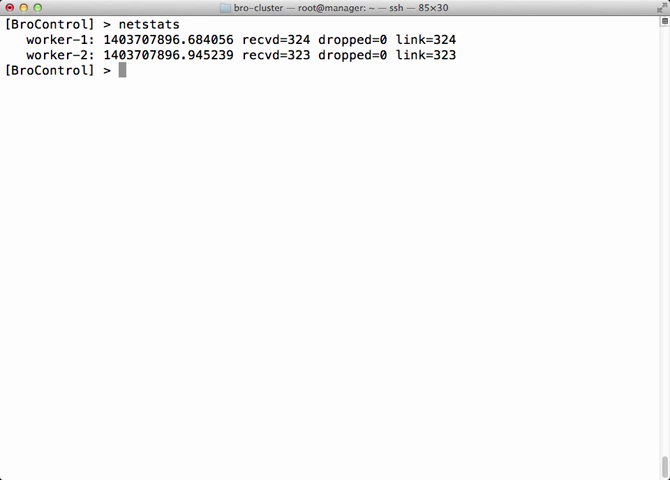
type("exit")
type("broctl config")
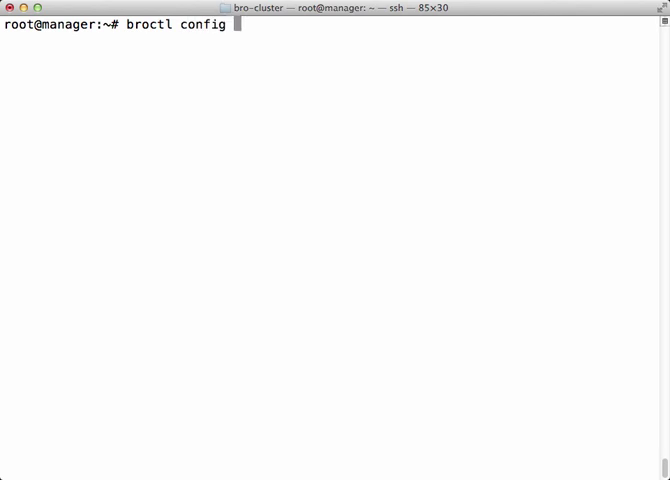
Pipe broctl config into less and scroll through to (END)
type("| less")
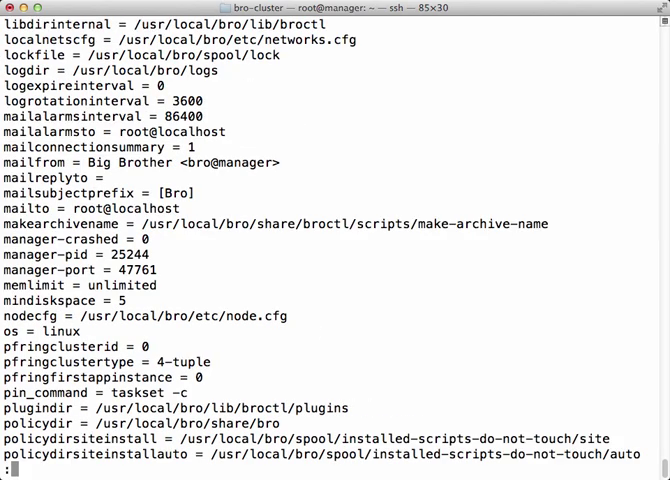
scroll("down", 3)
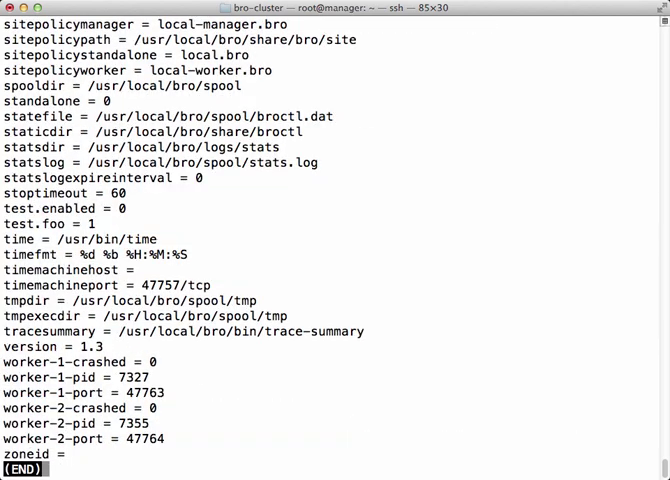